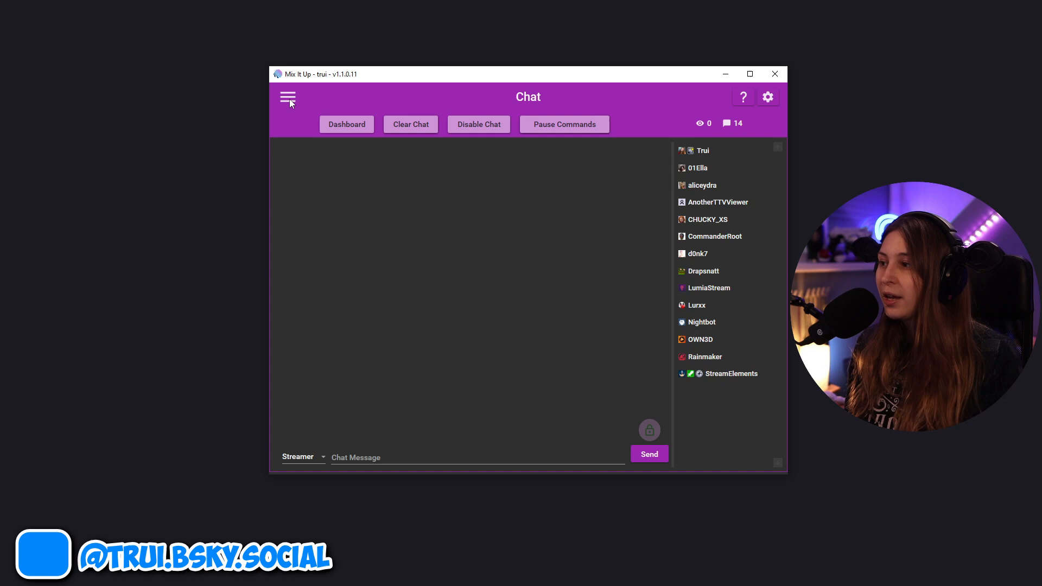
Step: Switch from the chat view to the Timers page via the navigation menu
{"action": "left_click", "coordinate": [287, 97]}
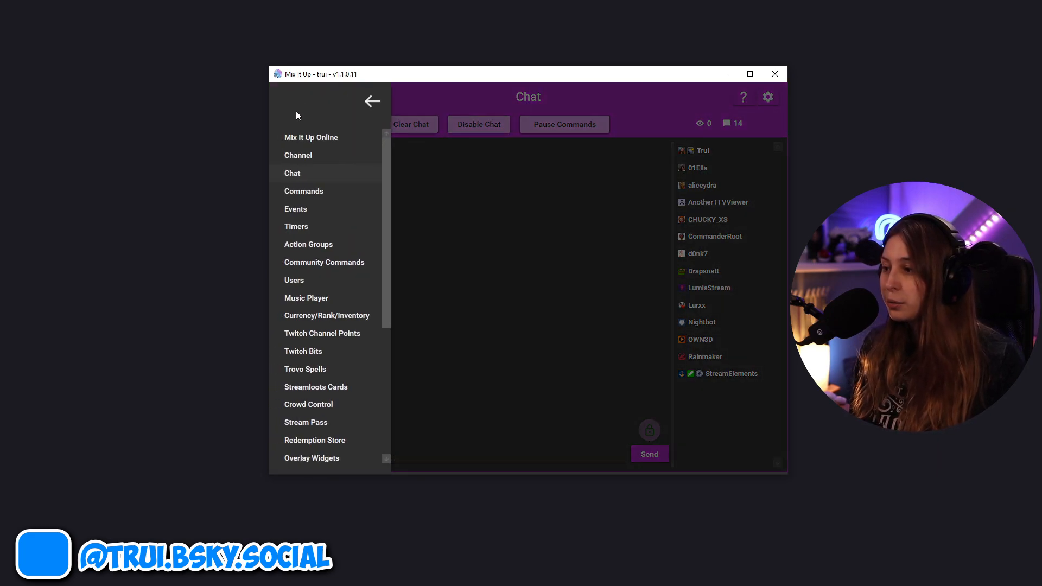
{"action": "left_click", "coordinate": [296, 226]}
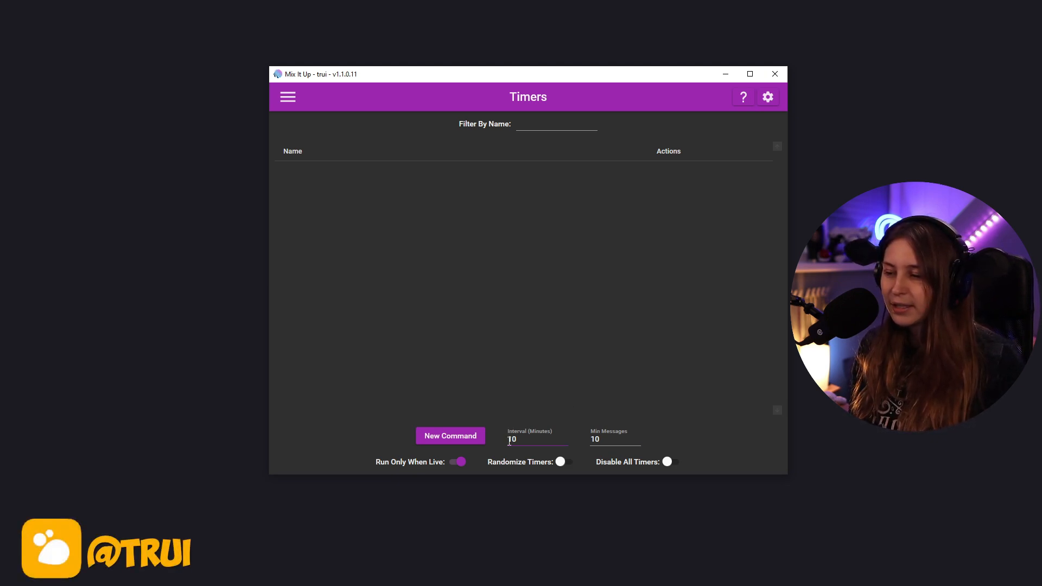
Step: Set timer interval 10 minutes, minimum messages 1, with Run Only When Live on
{"action": "left_click", "coordinate": [523, 440]}
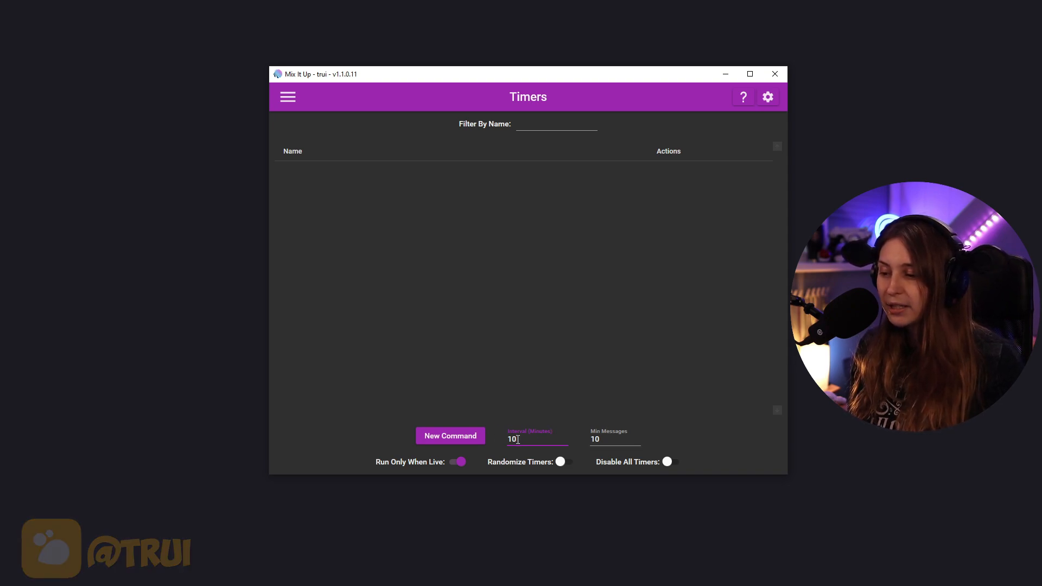
{"action": "left_click", "coordinate": [616, 439]}
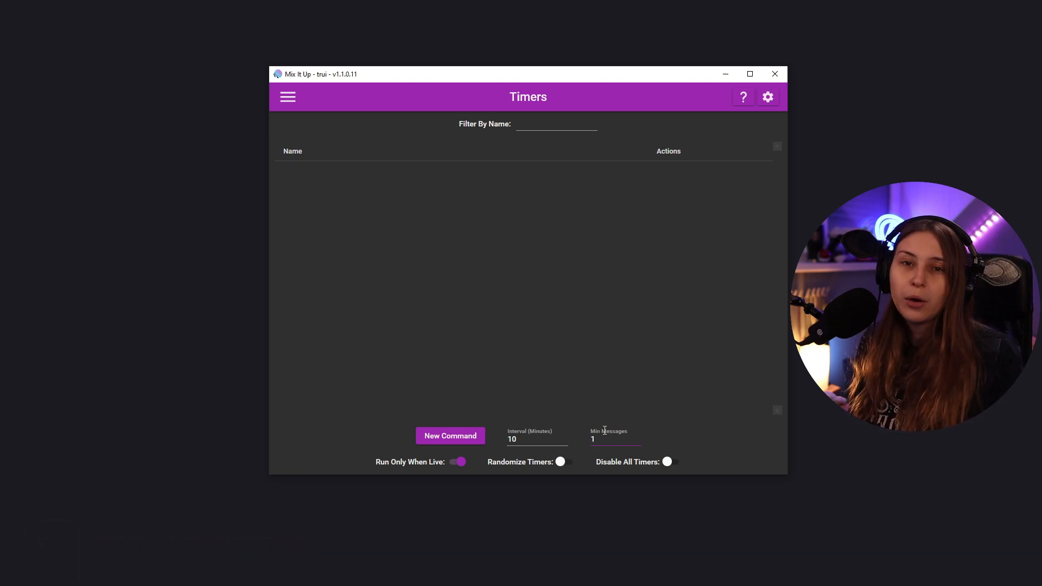
{"action": "mouse_move", "coordinate": [619, 388]}
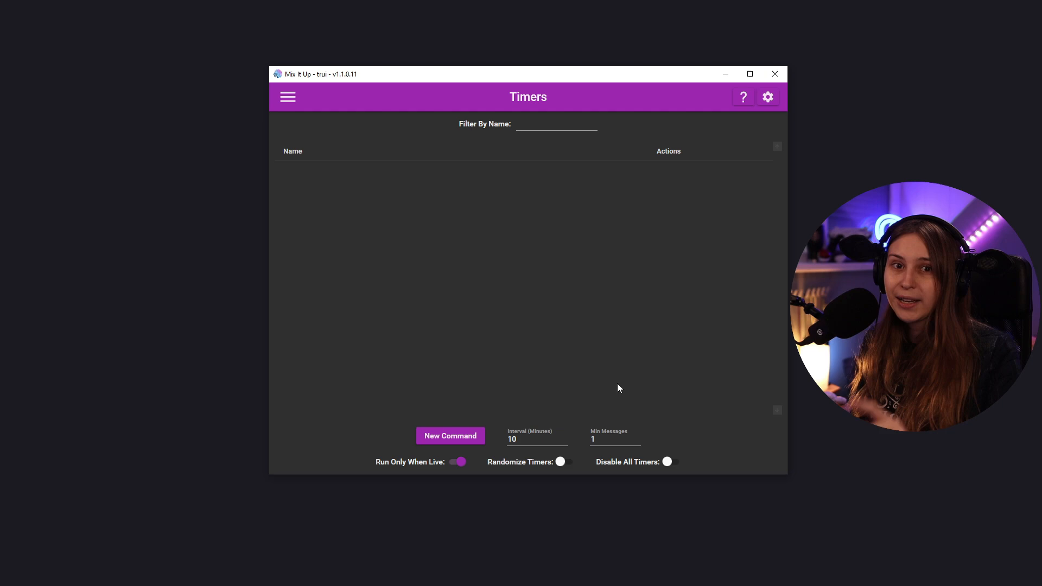
{"action": "mouse_move", "coordinate": [597, 366]}
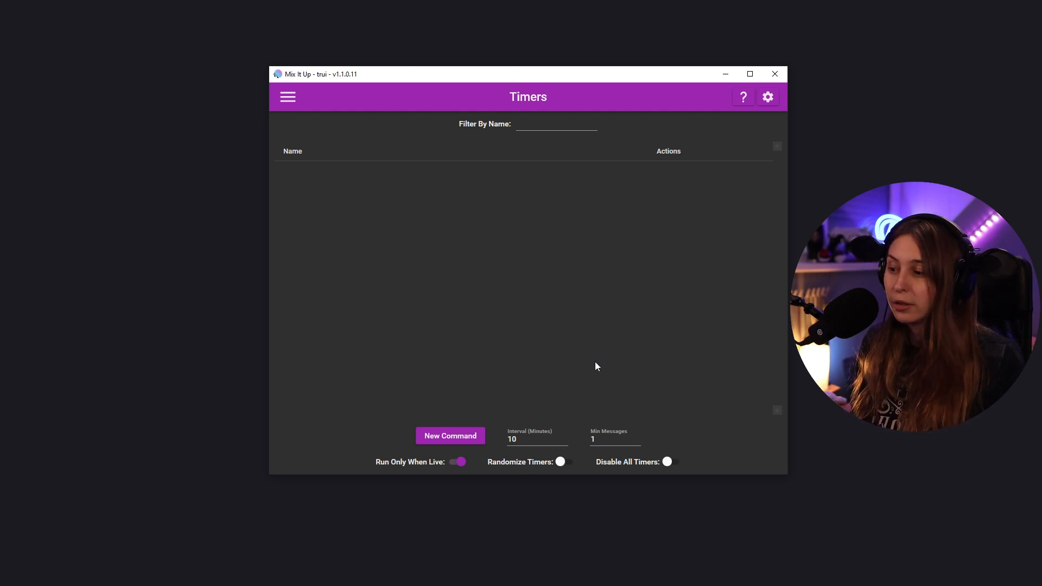
{"action": "mouse_move", "coordinate": [443, 470]}
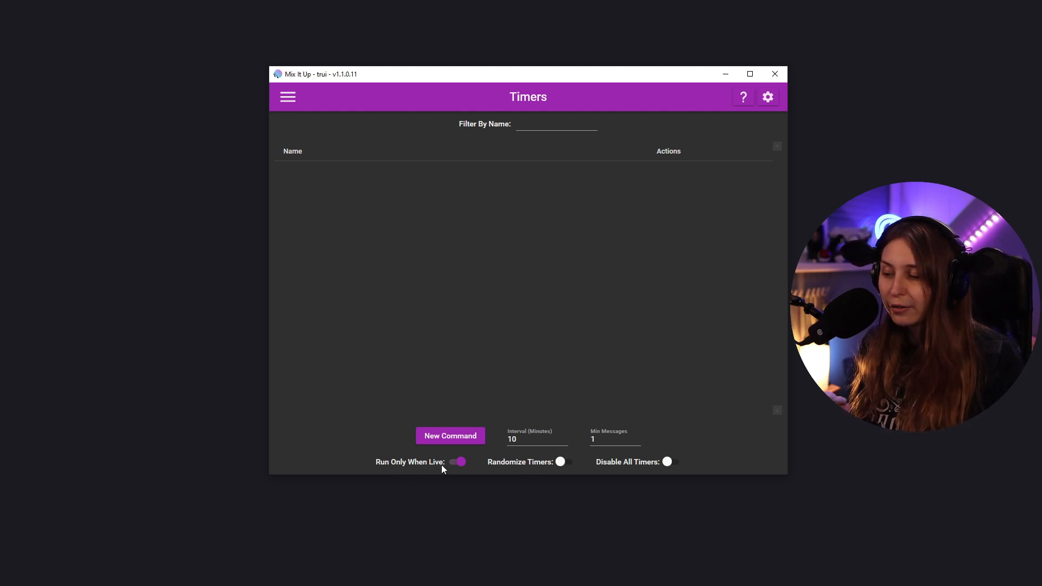
{"action": "left_click", "coordinate": [456, 462]}
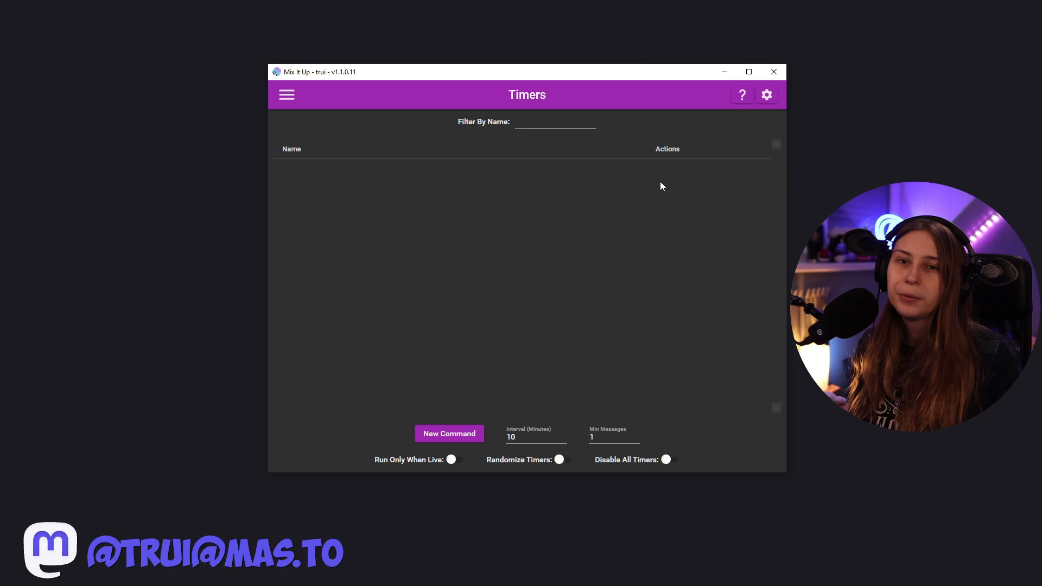
{"action": "mouse_move", "coordinate": [659, 191]}
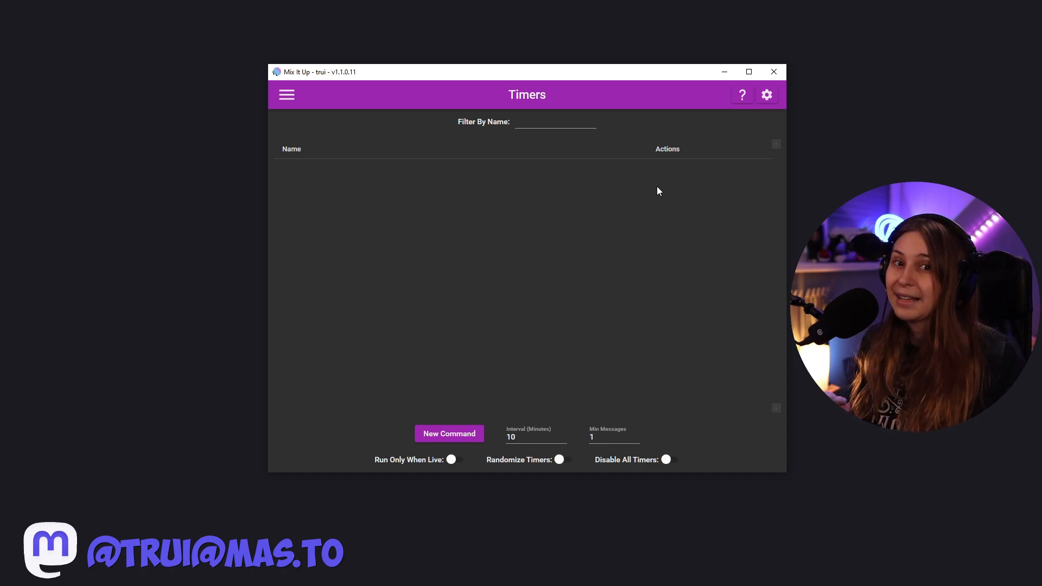
{"action": "left_click", "coordinate": [455, 460]}
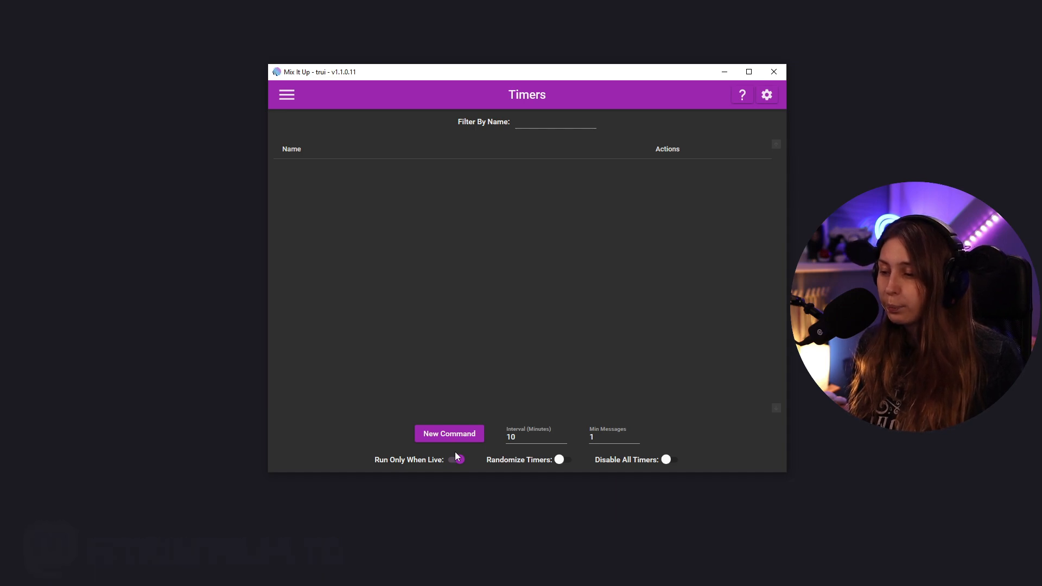
{"action": "left_click", "coordinate": [455, 460]}
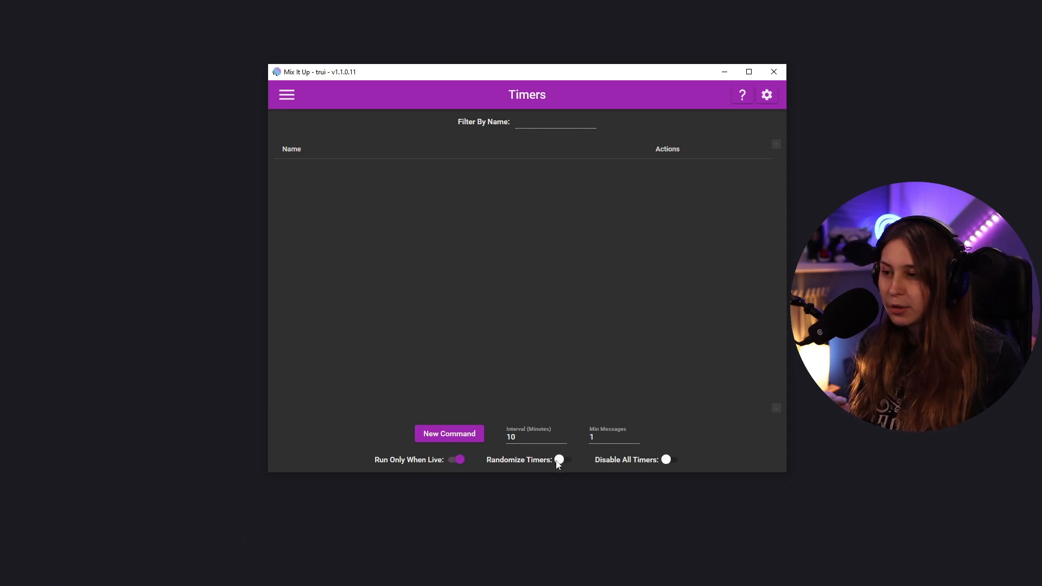
{"action": "mouse_move", "coordinate": [547, 467]}
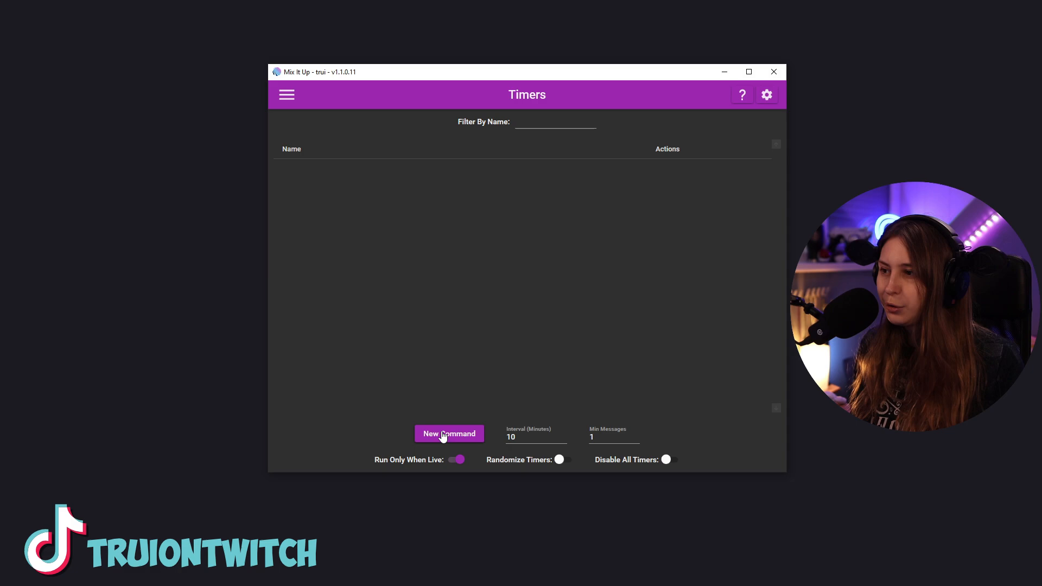
Step: Create a timer named YouTube in group Social Media with a Chat Message action
{"action": "left_click", "coordinate": [449, 434]}
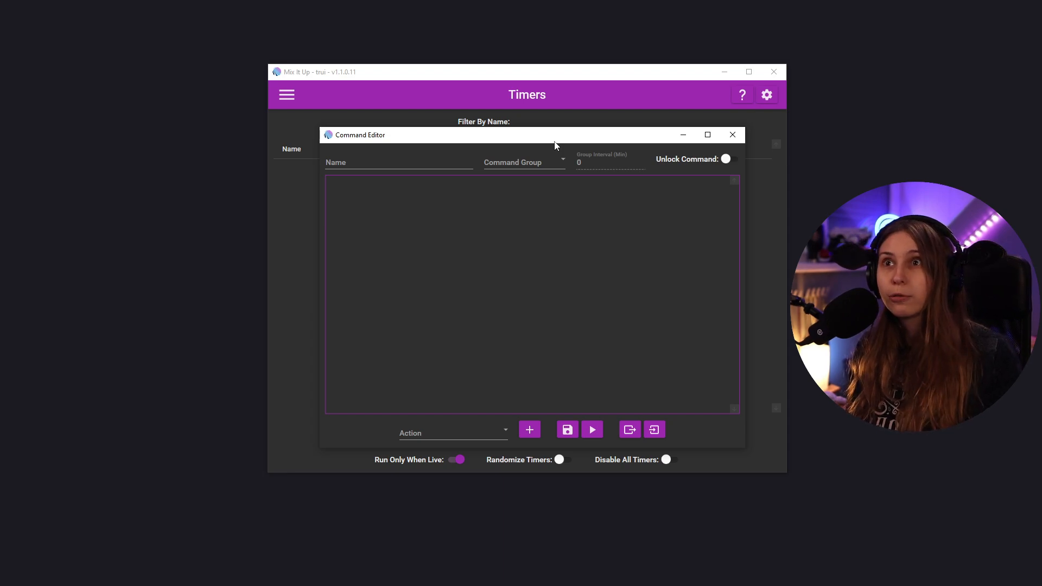
{"action": "left_click", "coordinate": [398, 163]}
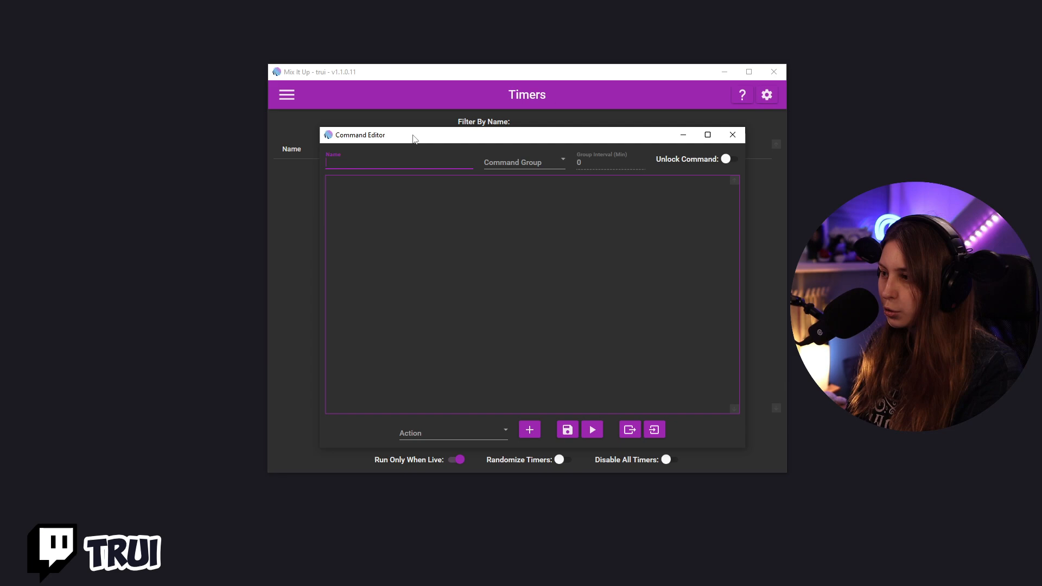
{"action": "type", "text": "YouTube"}
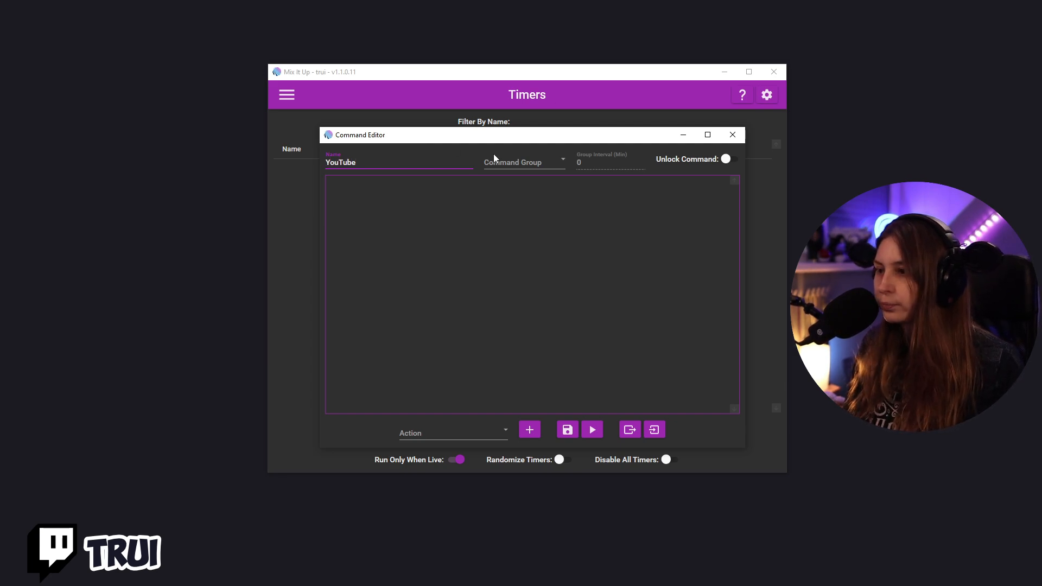
{"action": "left_click", "coordinate": [520, 163]}
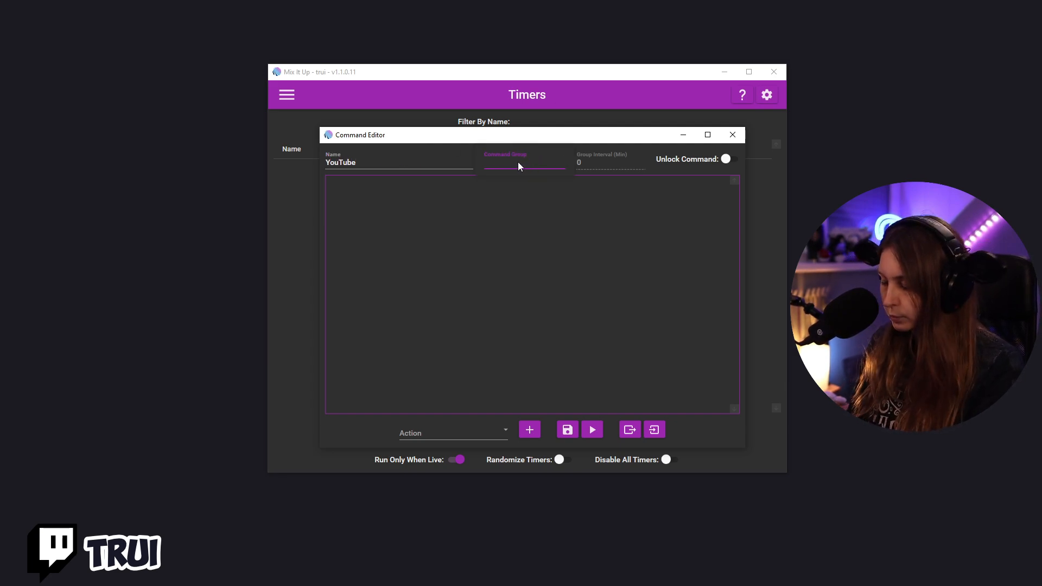
{"action": "type", "text": "Social Media"}
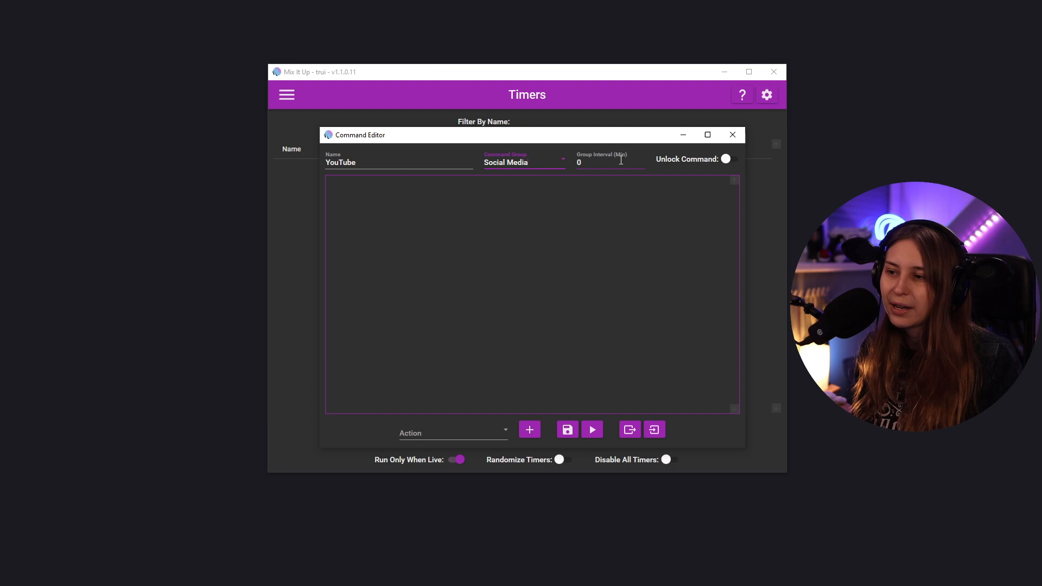
{"action": "mouse_move", "coordinate": [625, 159]}
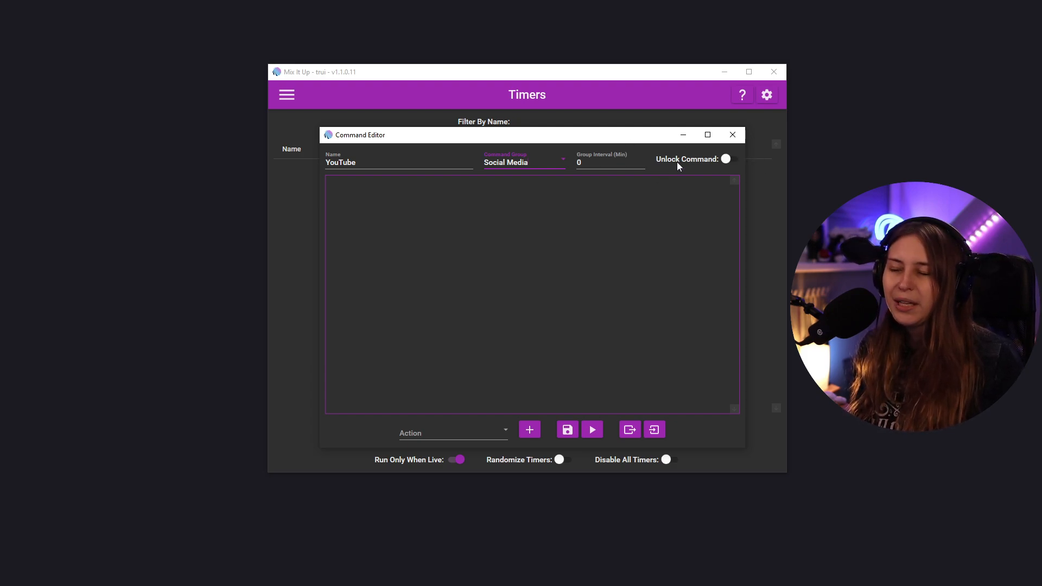
{"action": "mouse_move", "coordinate": [679, 166]}
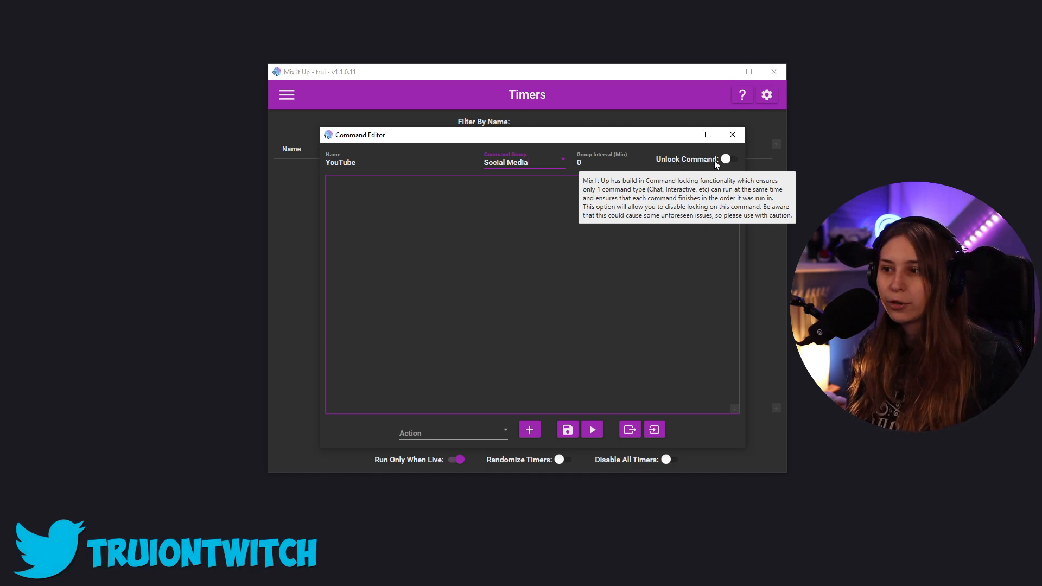
{"action": "mouse_move", "coordinate": [694, 173]}
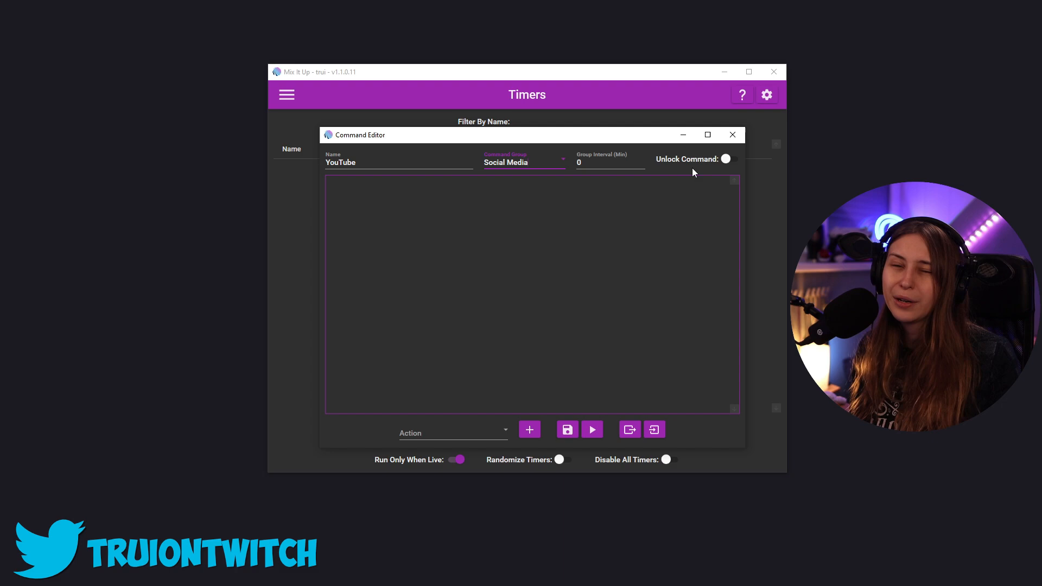
{"action": "left_click", "coordinate": [453, 432]}
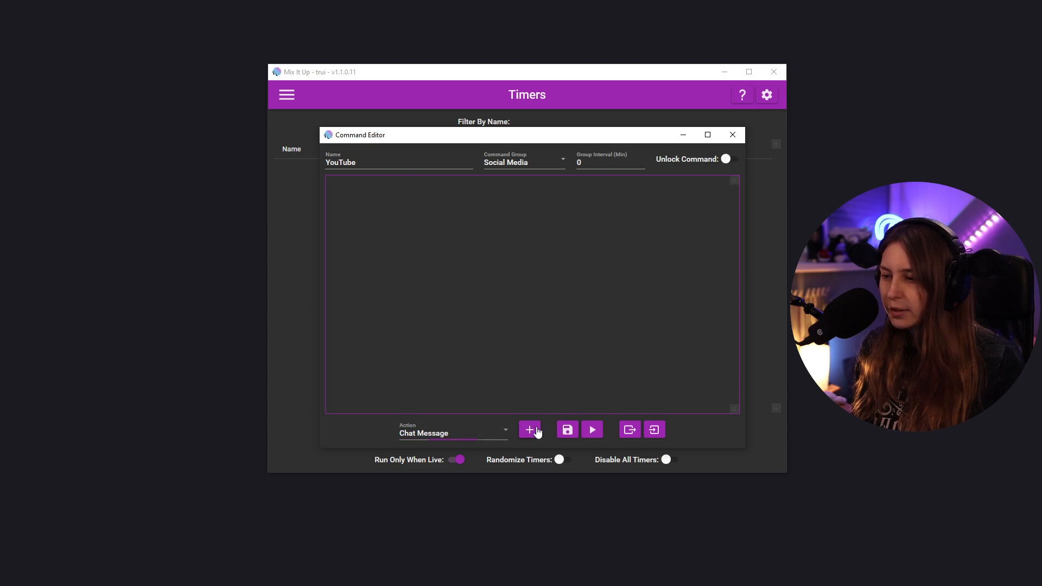
Step: Add the chat message "You Can Follow Me On YouTube Here:" and save the timer
{"action": "left_click", "coordinate": [529, 429]}
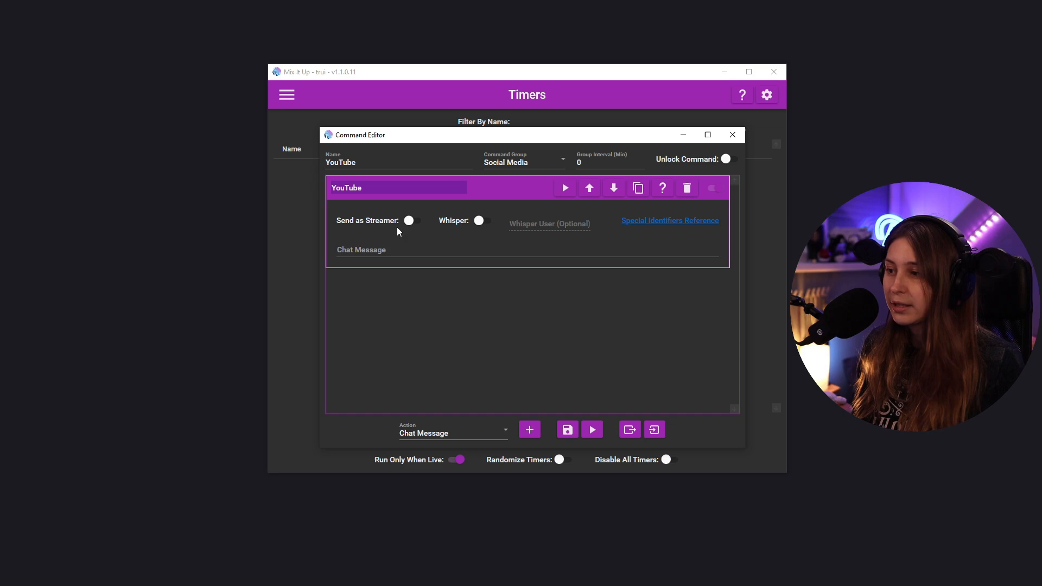
{"action": "mouse_move", "coordinate": [494, 207]}
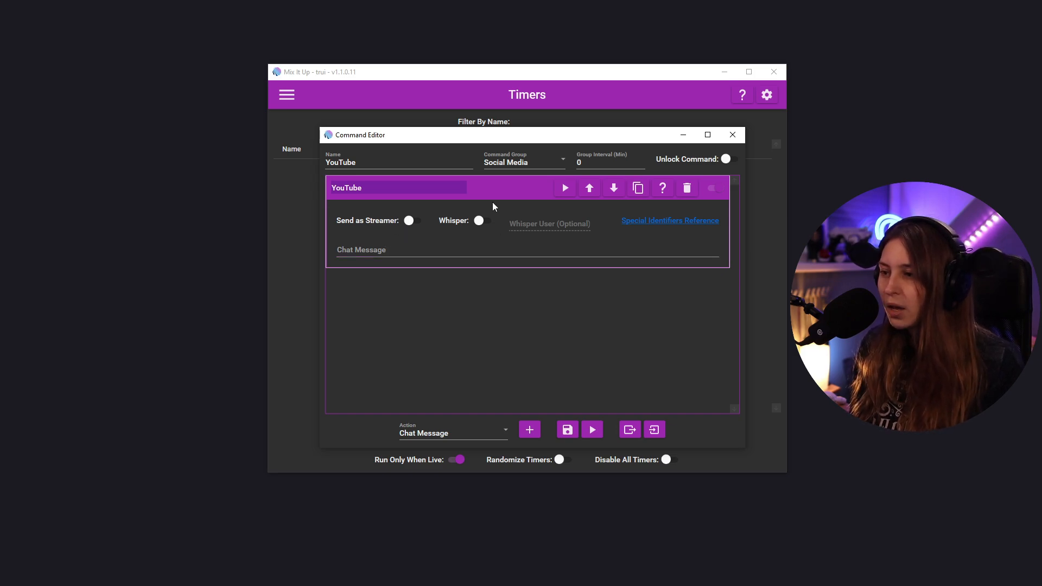
{"action": "mouse_move", "coordinate": [487, 222]}
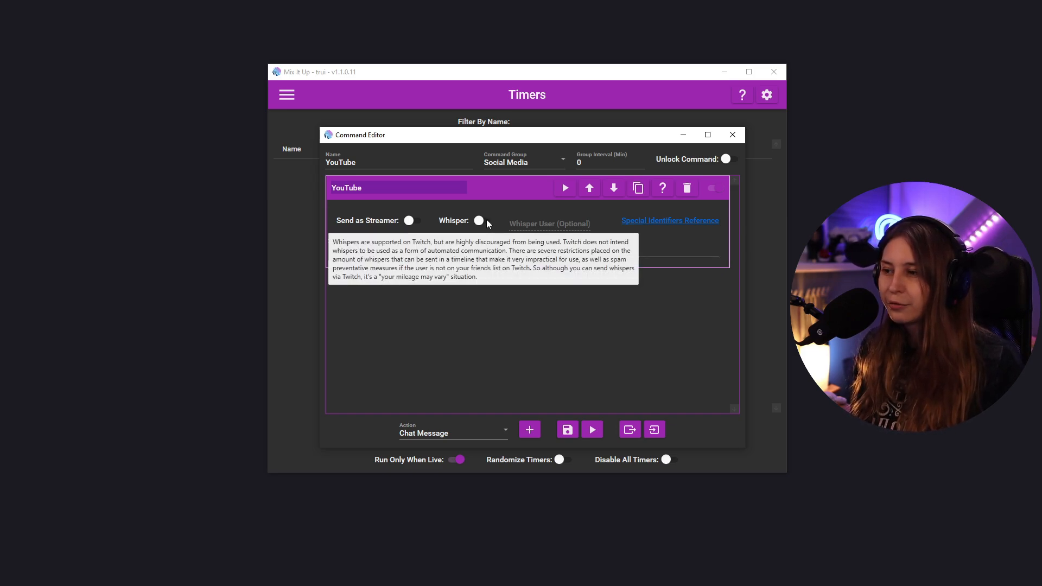
{"action": "mouse_move", "coordinate": [490, 236]}
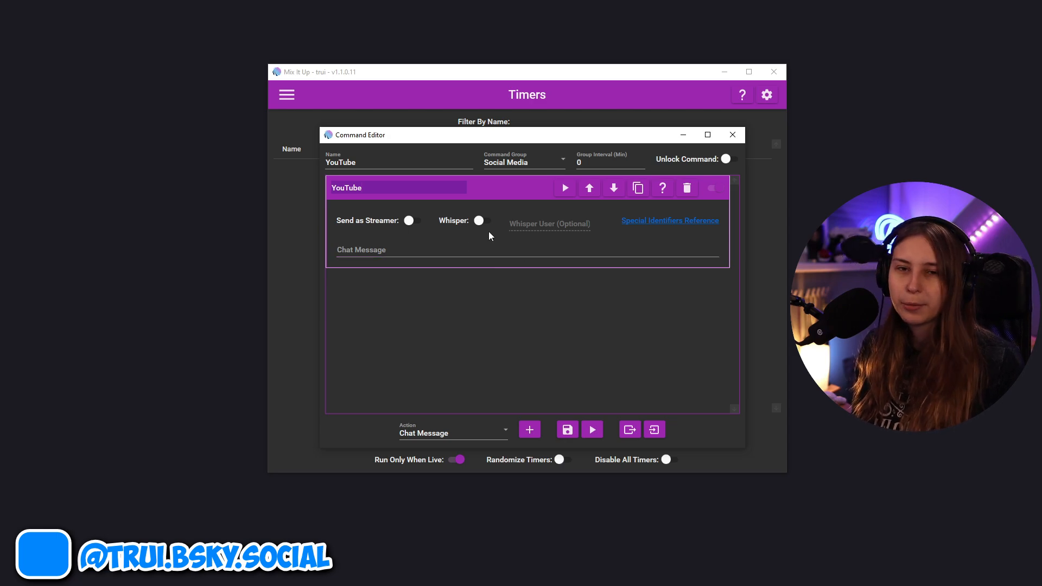
{"action": "mouse_move", "coordinate": [680, 225]}
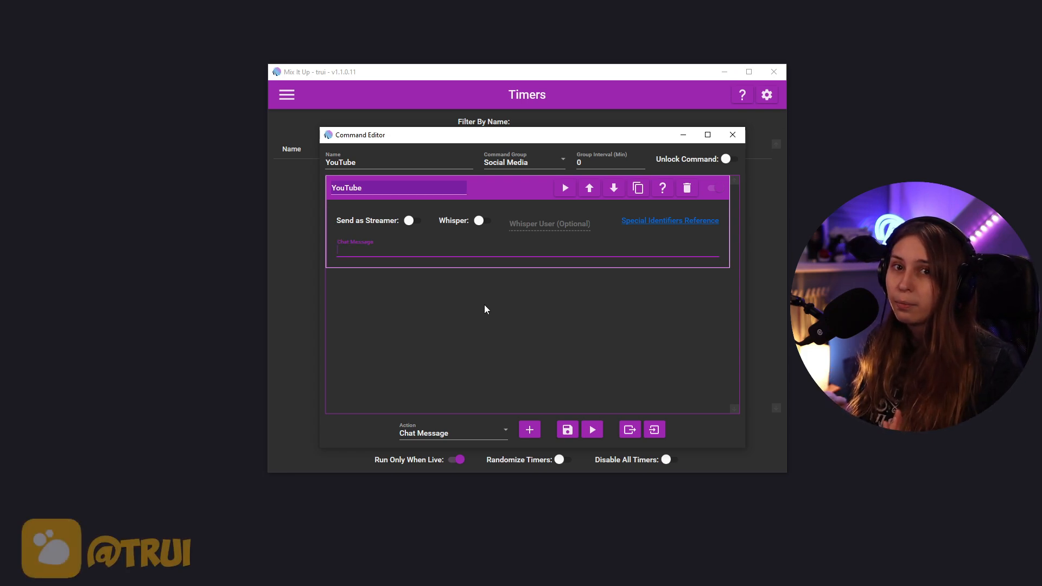
{"action": "type", "text": "You"}
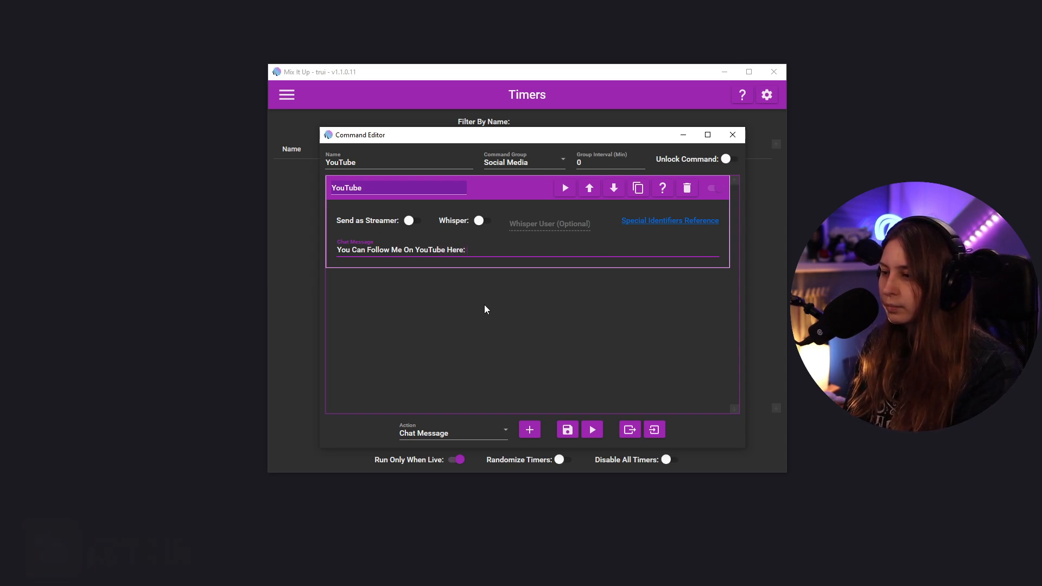
{"action": "left_click", "coordinate": [732, 134]}
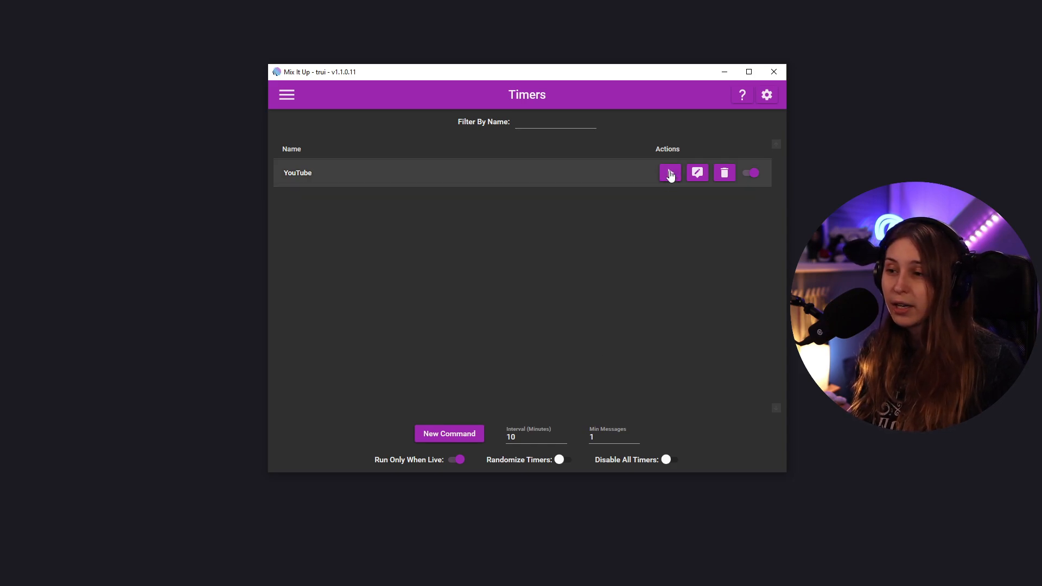
Step: Test-run the YouTube timer and check its message on the Chat page
{"action": "left_click", "coordinate": [286, 95]}
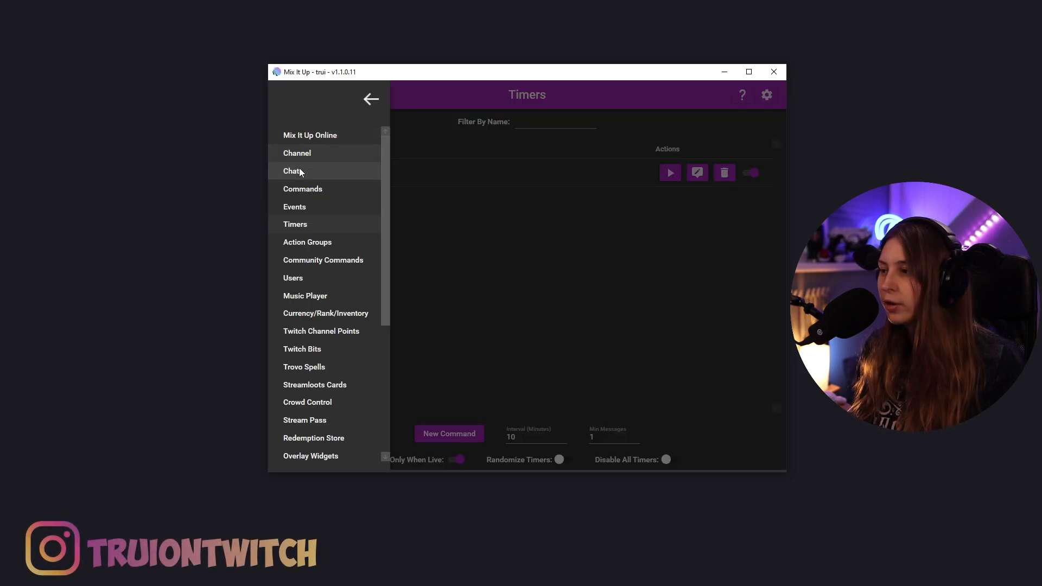
{"action": "left_click", "coordinate": [291, 171]}
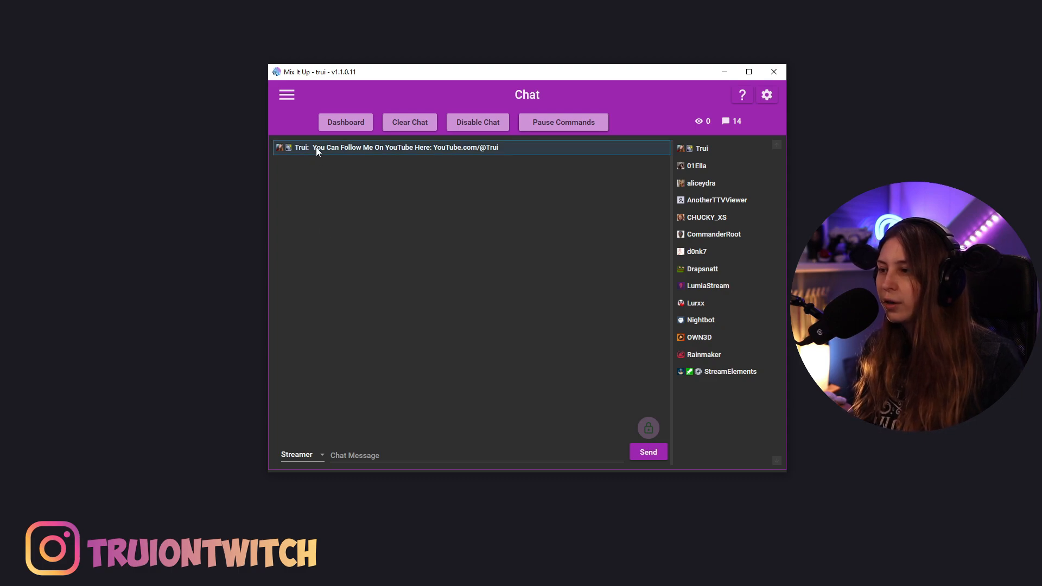
{"action": "mouse_move", "coordinate": [461, 159]}
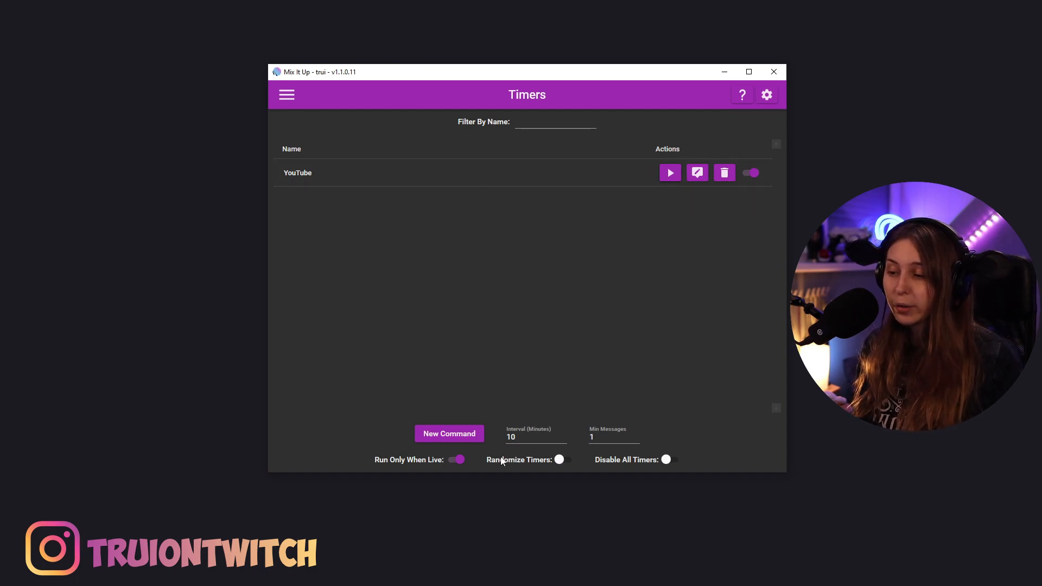
{"action": "mouse_move", "coordinate": [500, 195]}
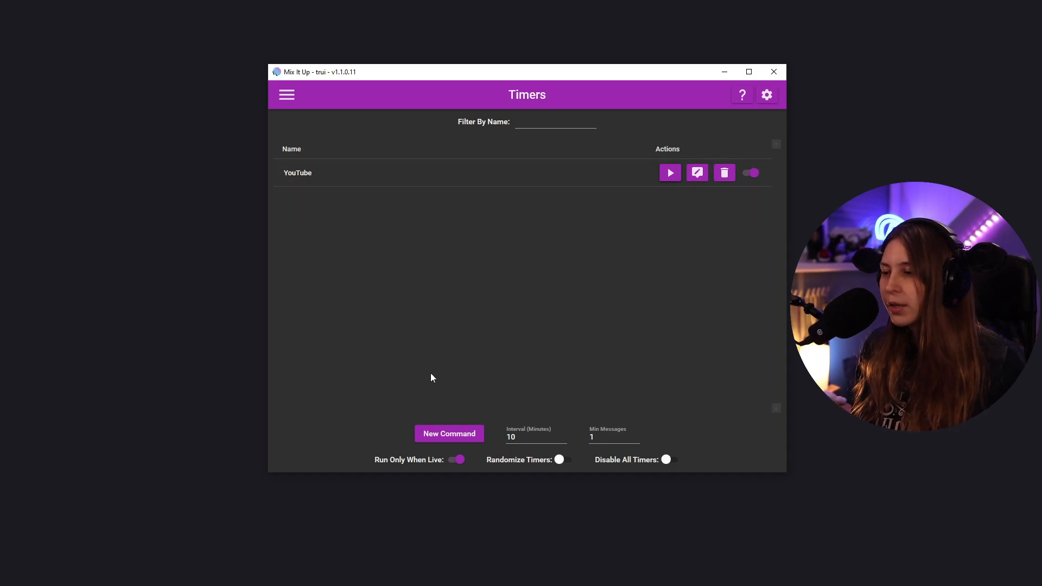
Step: Create a Stardew Valley timer posting "If you like Stardew Valley you can buy it here: Steam.com/stardew"
{"action": "left_click", "coordinate": [449, 434]}
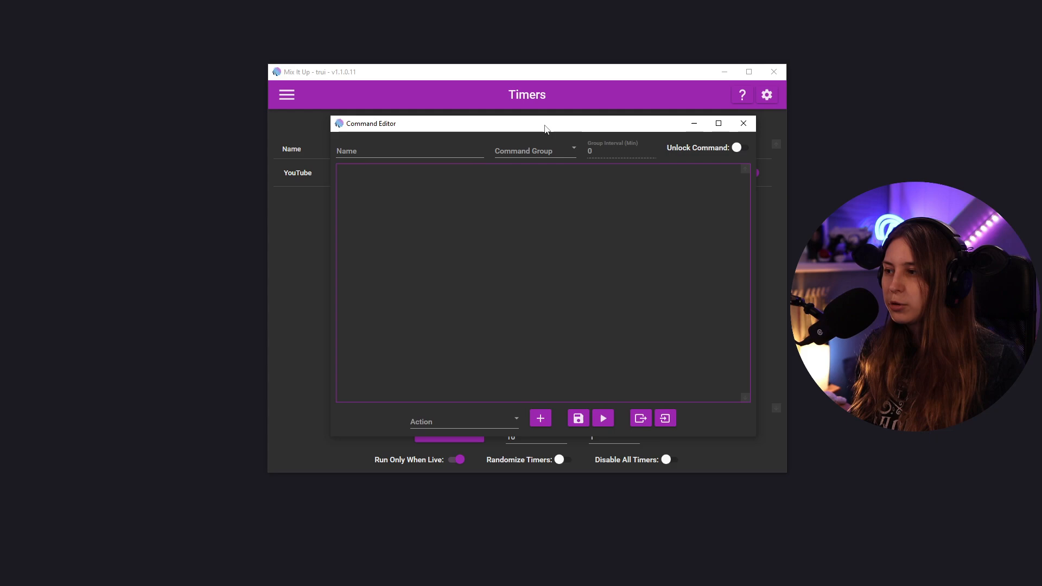
{"action": "type", "text": "S"}
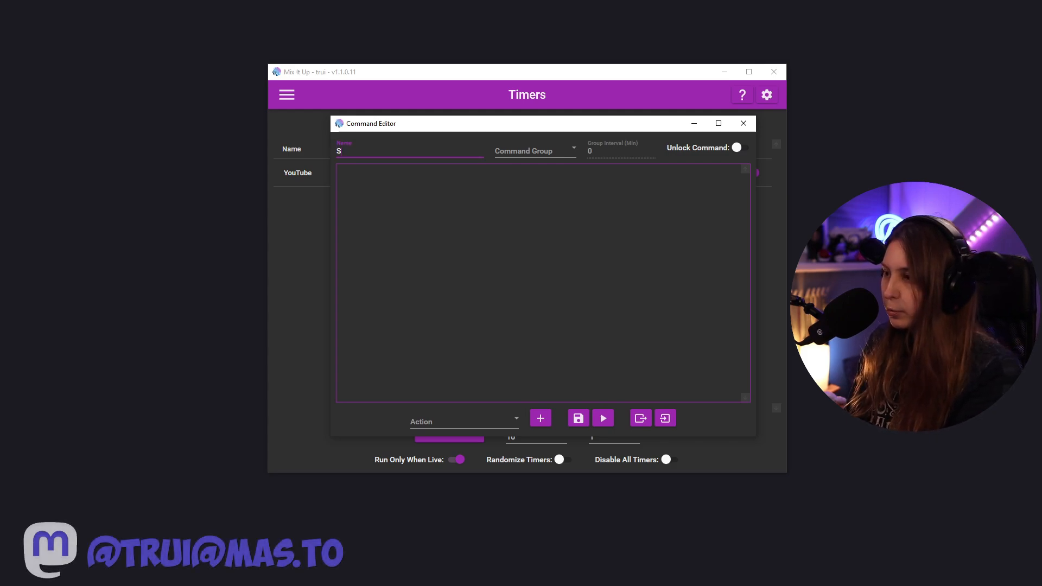
{"action": "type", "text": "tardew Valley"}
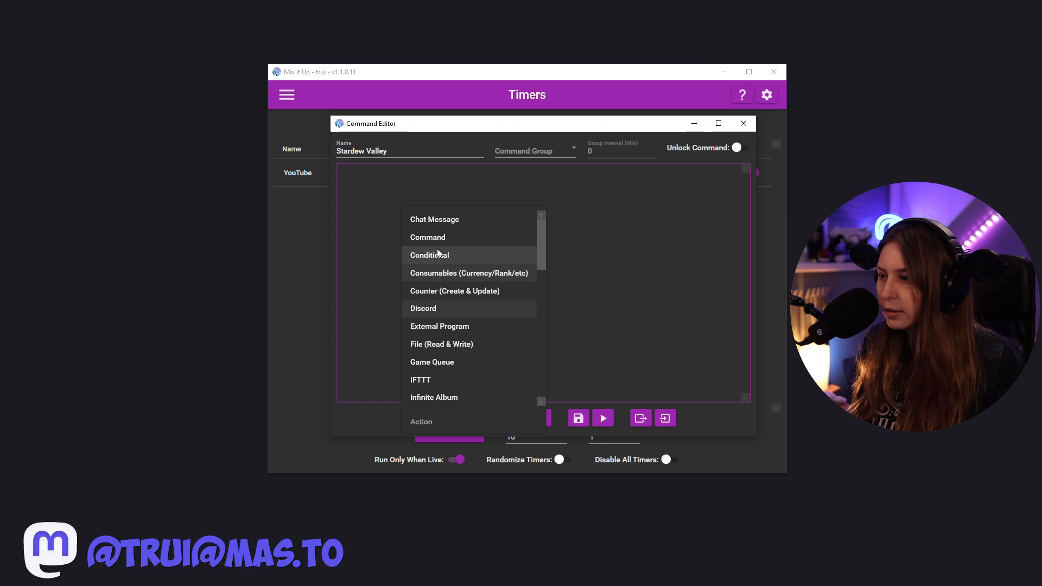
{"action": "left_click", "coordinate": [434, 220]}
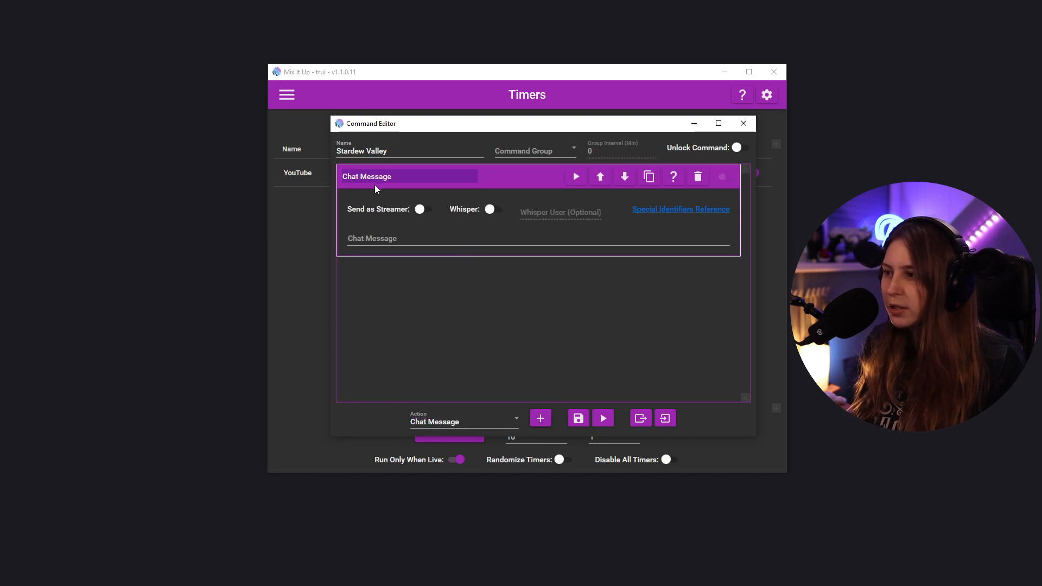
{"action": "type", "text": "If you like Stardew Valley you can buy it here: Steam.com/stardew"}
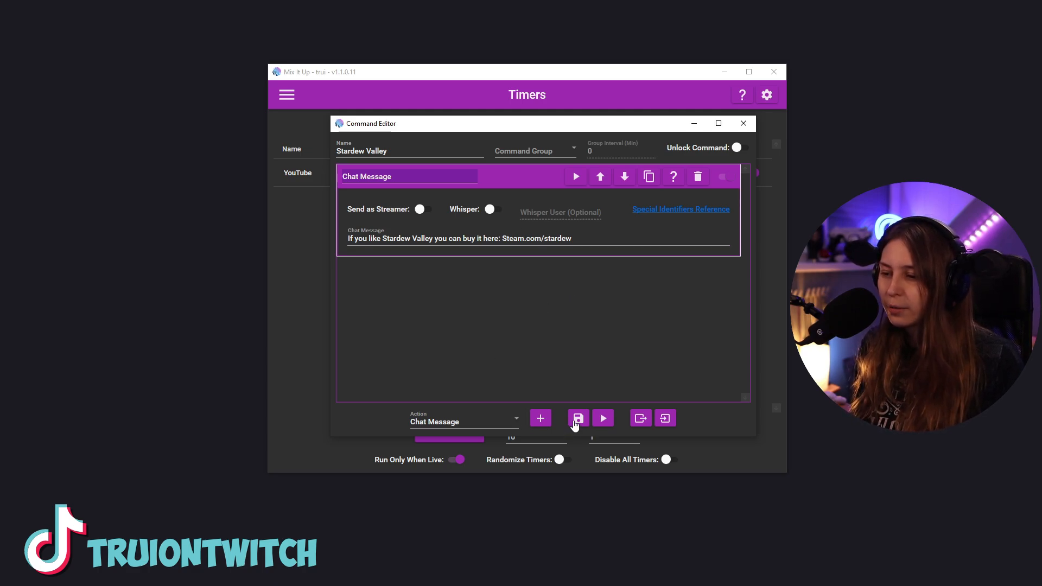
Step: Save the Stardew Valley timer, giving Social Media and Ungrouped groups, and start a new command
{"action": "left_click", "coordinate": [578, 418]}
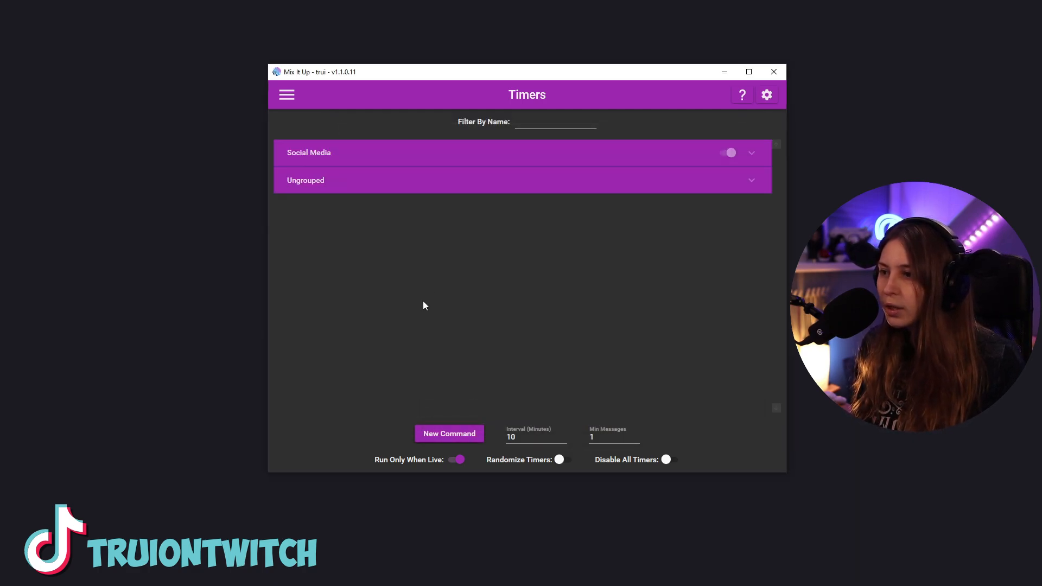
{"action": "mouse_move", "coordinate": [437, 189]}
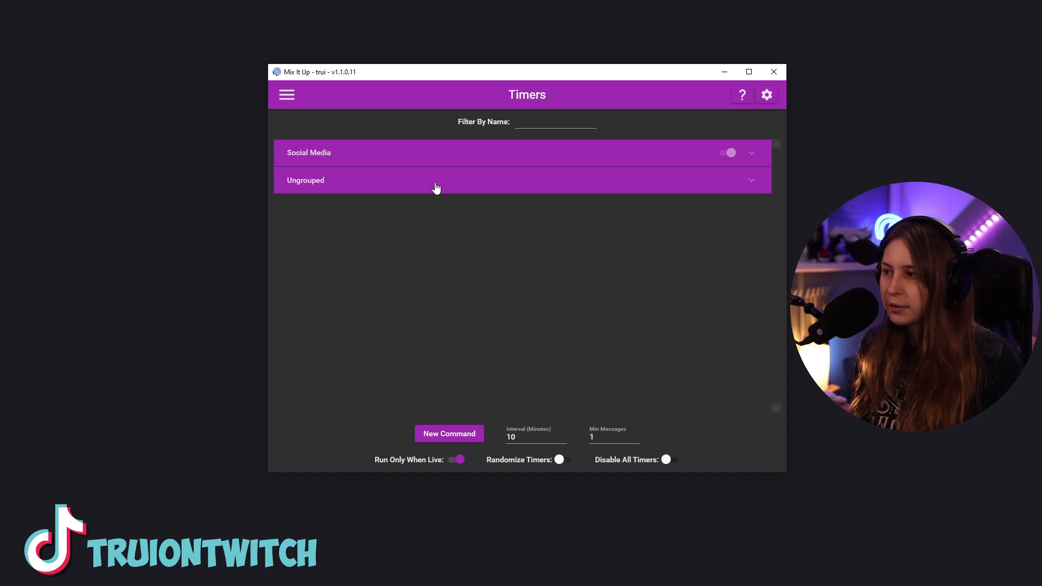
{"action": "mouse_move", "coordinate": [508, 159]}
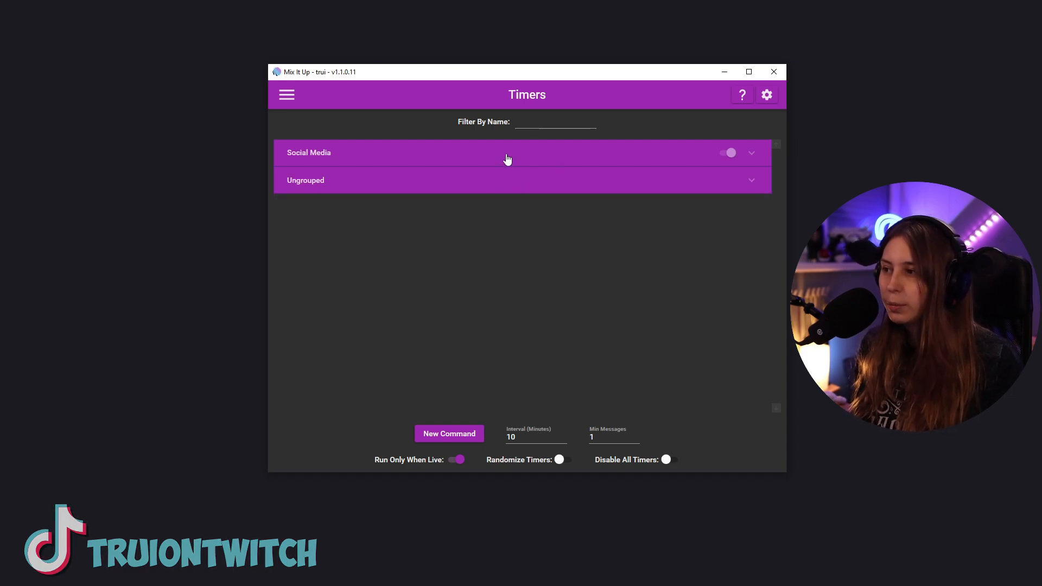
{"action": "left_click", "coordinate": [309, 153]}
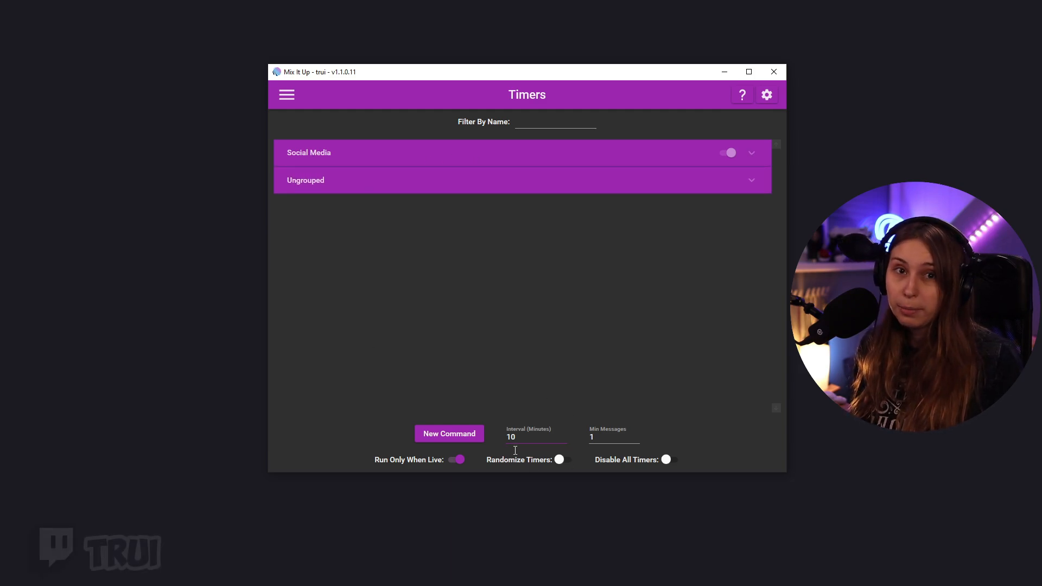
{"action": "mouse_move", "coordinate": [576, 141]}
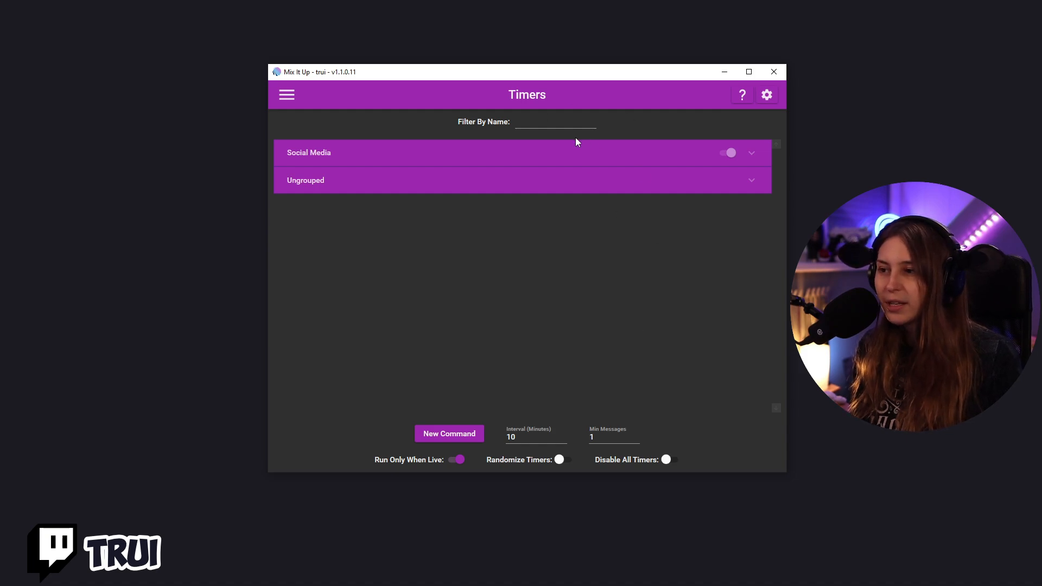
{"action": "mouse_move", "coordinate": [647, 191]}
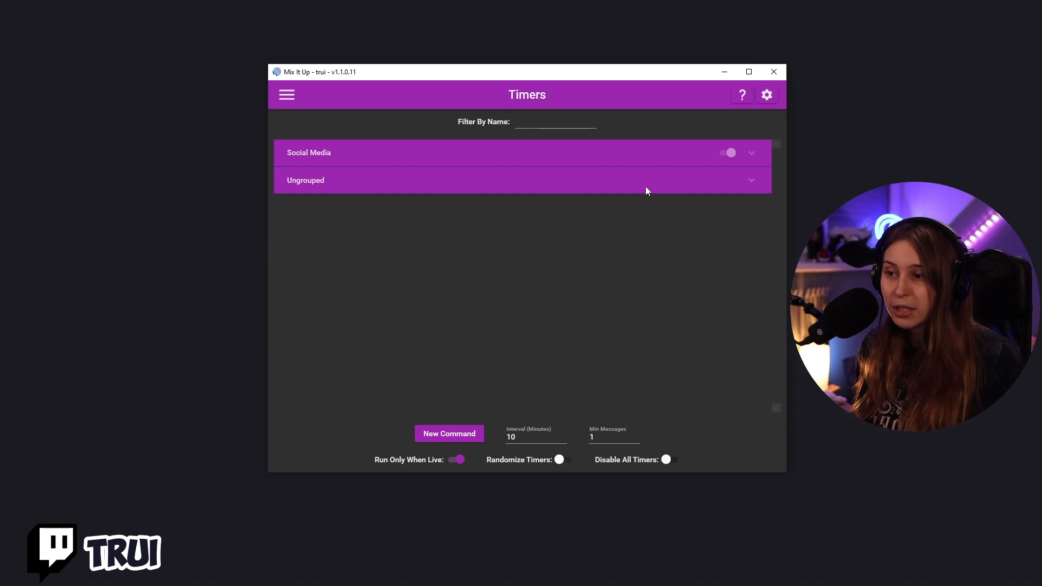
{"action": "mouse_move", "coordinate": [654, 140]}
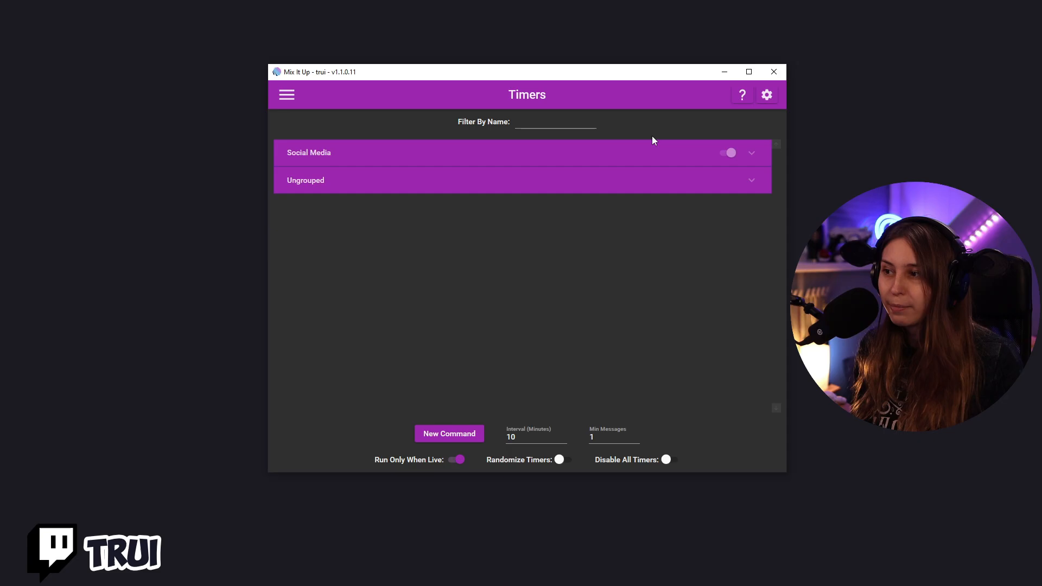
{"action": "left_click", "coordinate": [450, 433]}
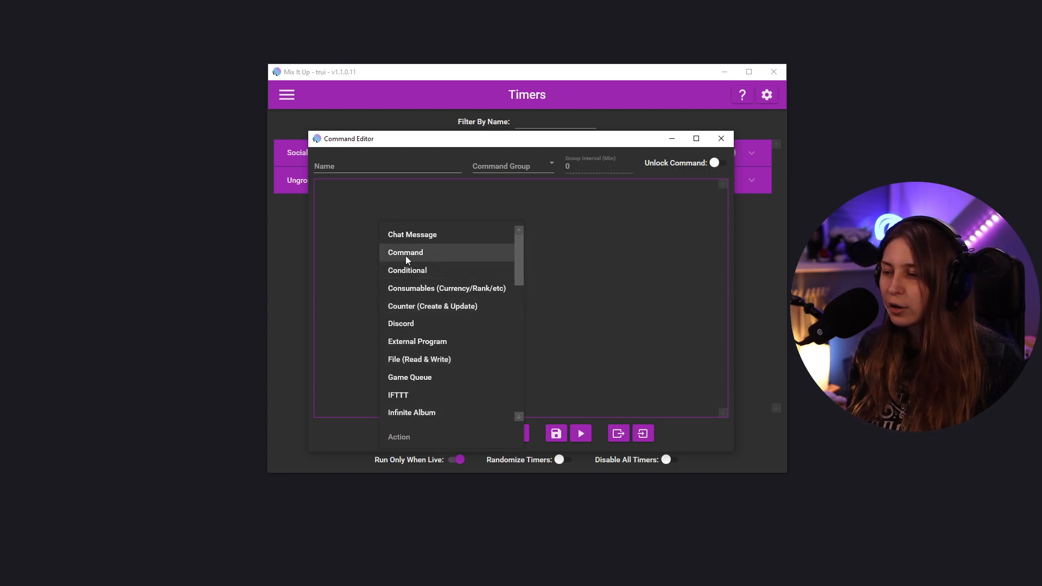
{"action": "mouse_move", "coordinate": [462, 308]}
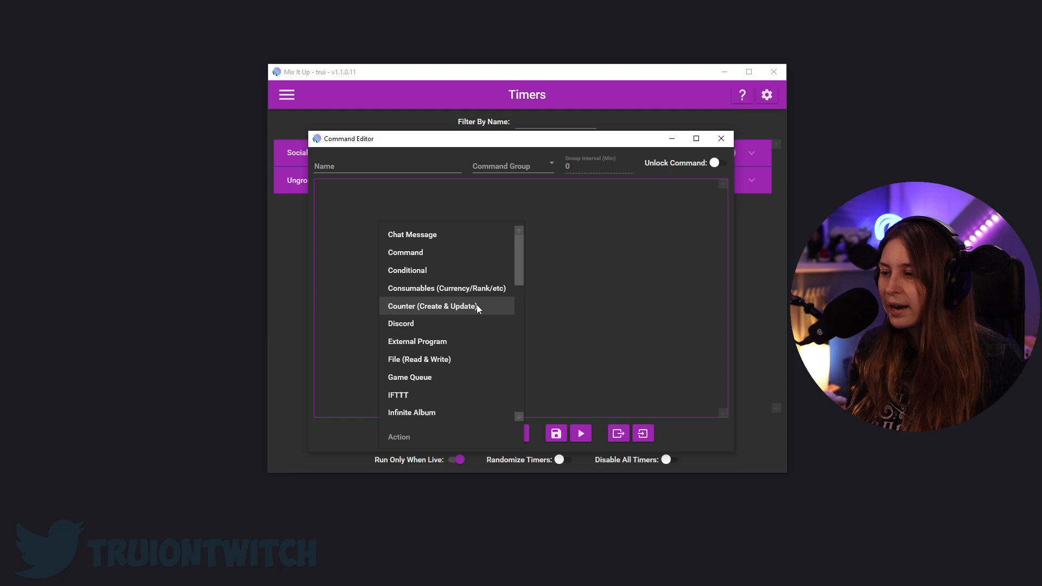
Step: Scroll through the action type list to its final entries without choosing one
{"action": "scroll", "scroll_direction": "down", "scroll_amount": 3}
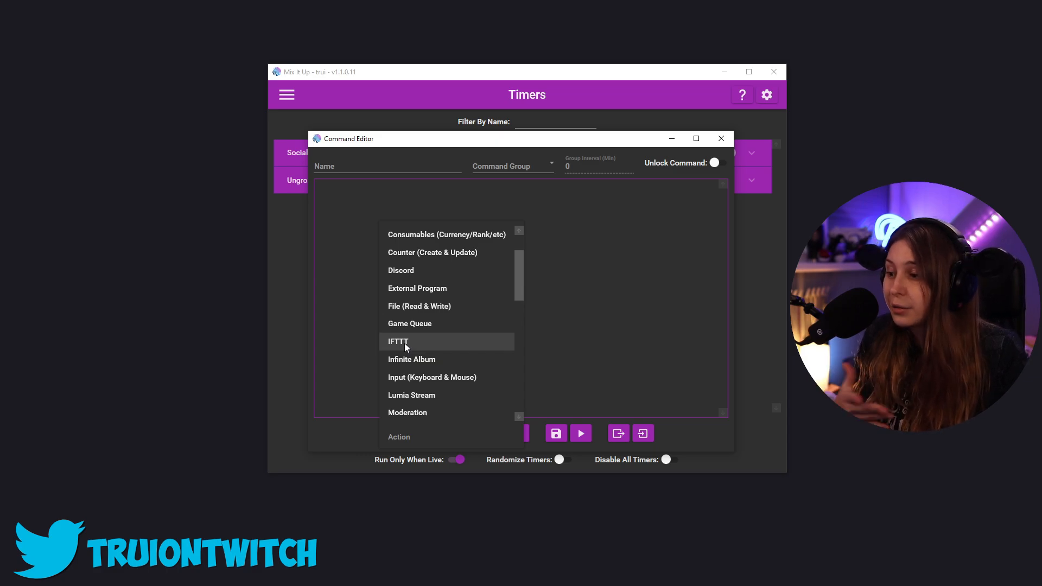
{"action": "scroll", "scroll_direction": "down", "scroll_amount": 3}
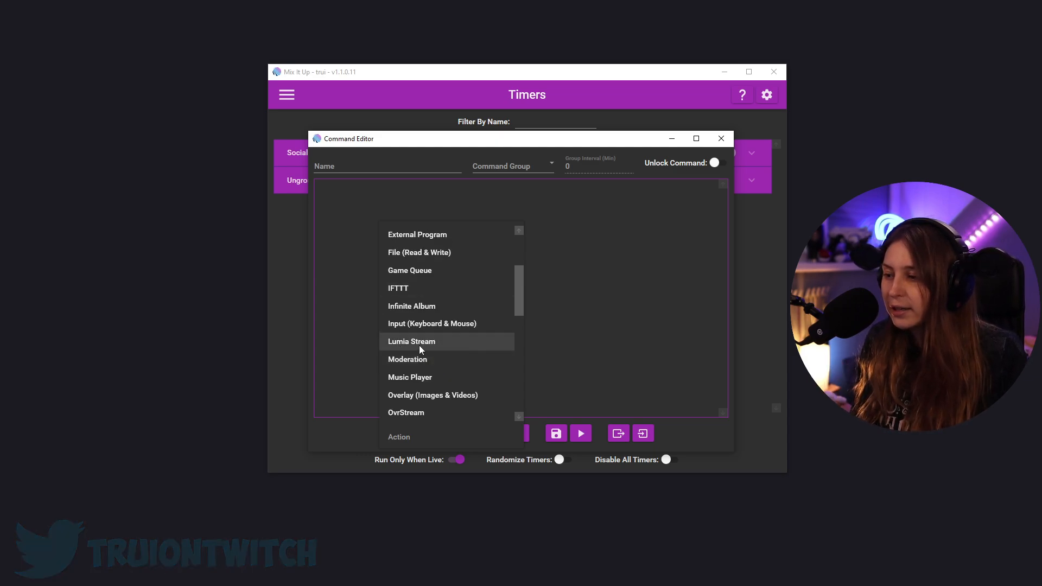
{"action": "scroll", "scroll_direction": "down", "scroll_amount": 3}
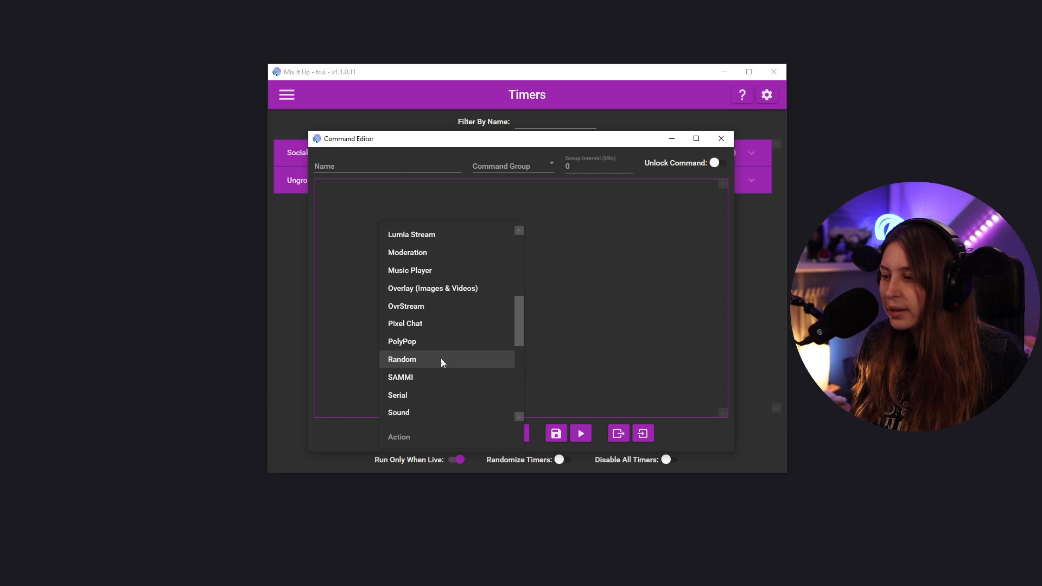
{"action": "scroll", "scroll_direction": "down", "scroll_amount": 3}
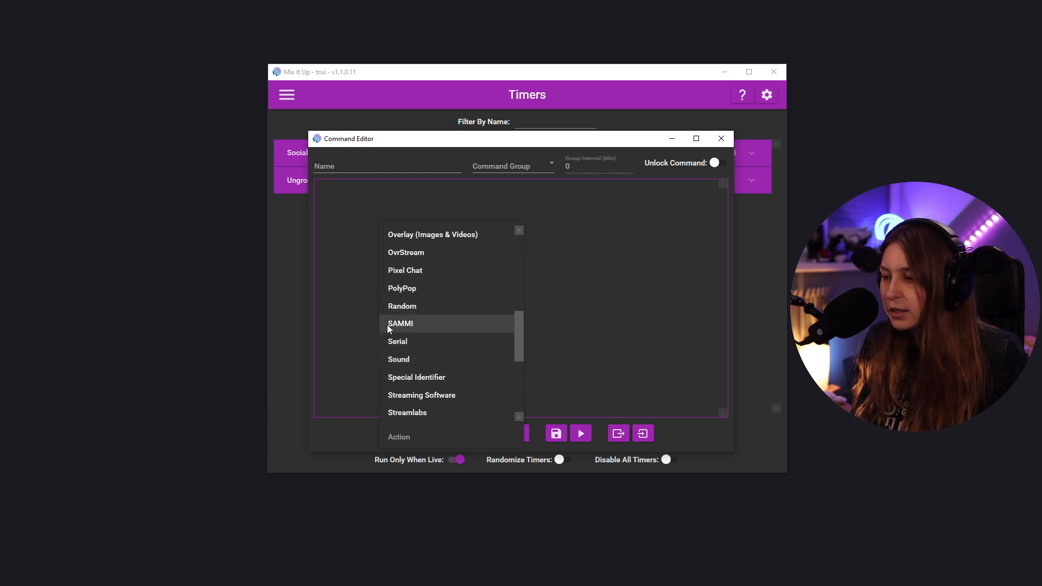
{"action": "scroll", "scroll_direction": "down", "scroll_amount": 3}
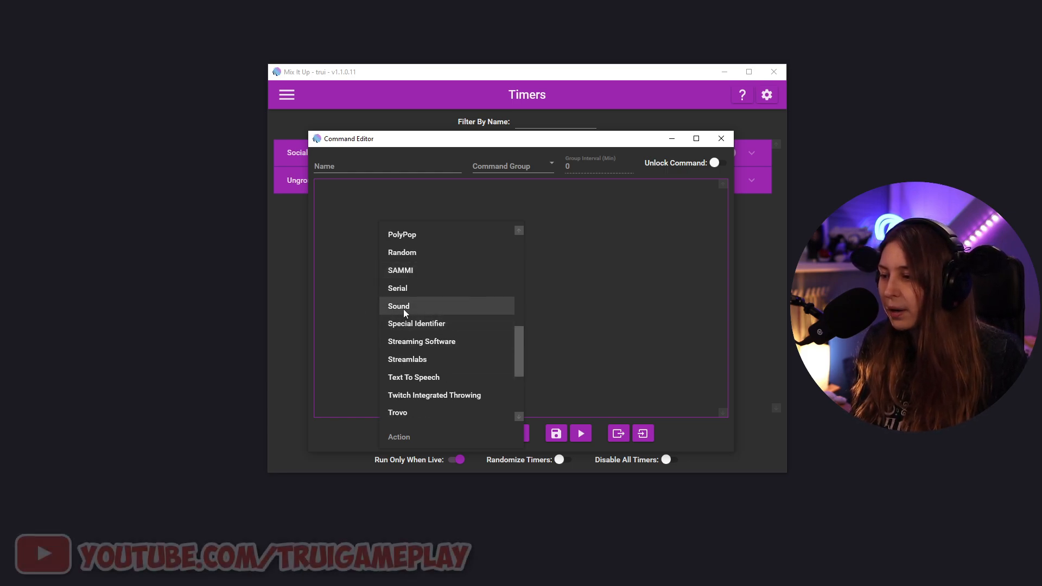
{"action": "scroll", "scroll_direction": "down", "scroll_amount": 3}
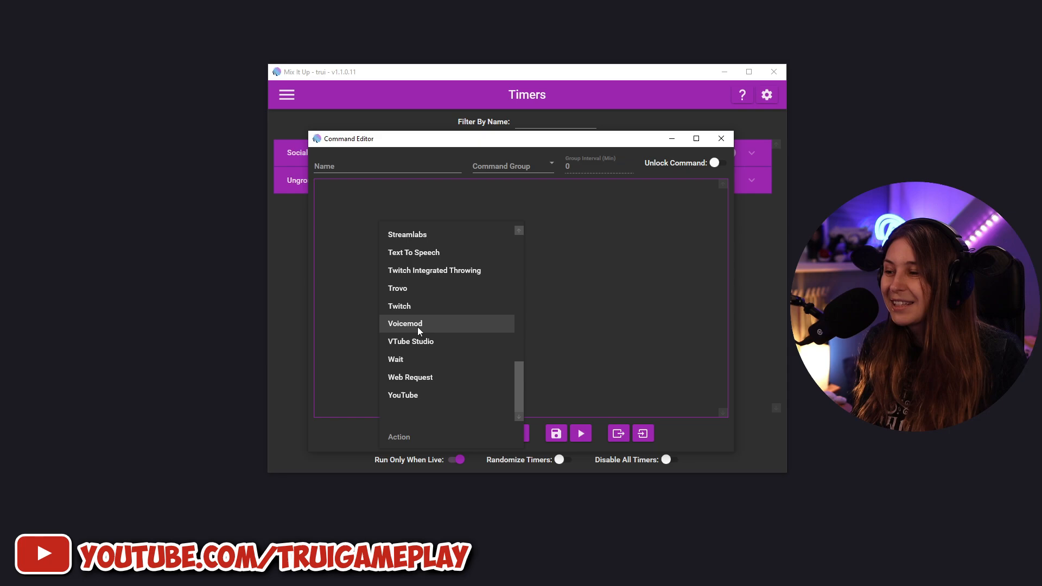
{"action": "mouse_move", "coordinate": [406, 252]}
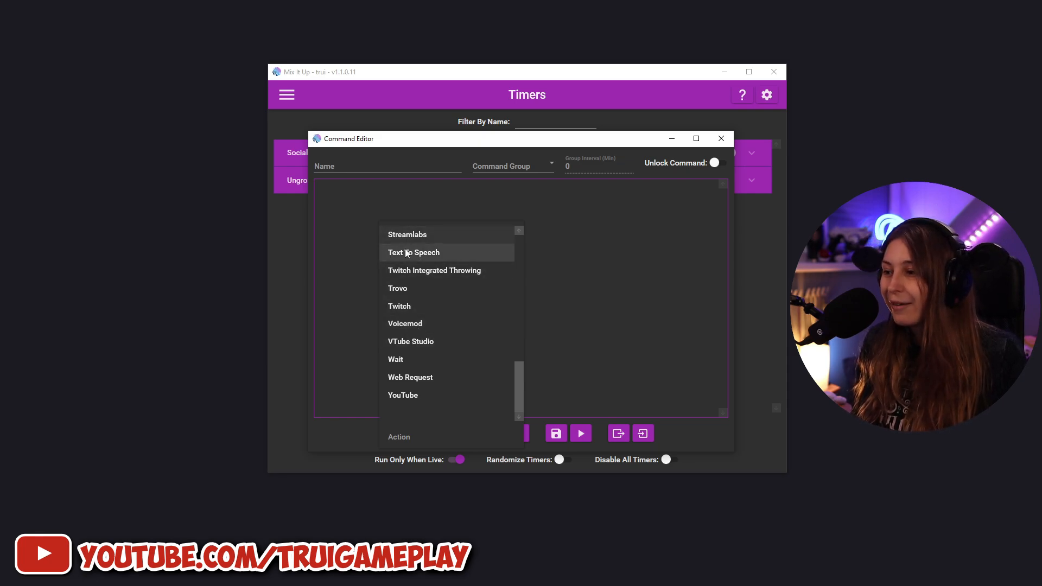
{"action": "mouse_move", "coordinate": [413, 256]}
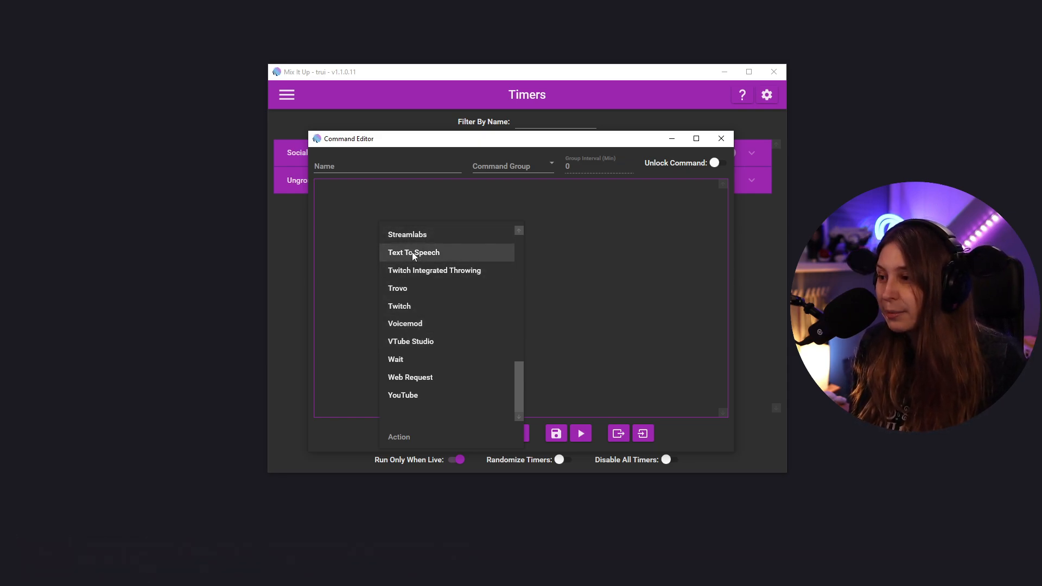